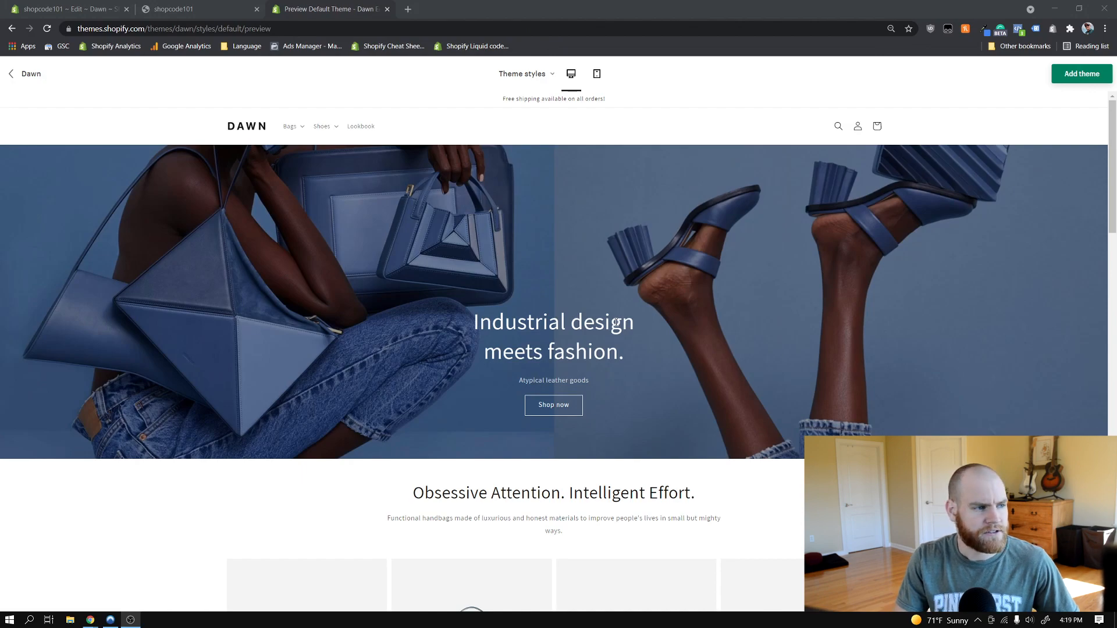
Step: Show the About Us and Our Coffee dropdowns on the coffee shop storefront, then return to admin
left_click(290, 127)
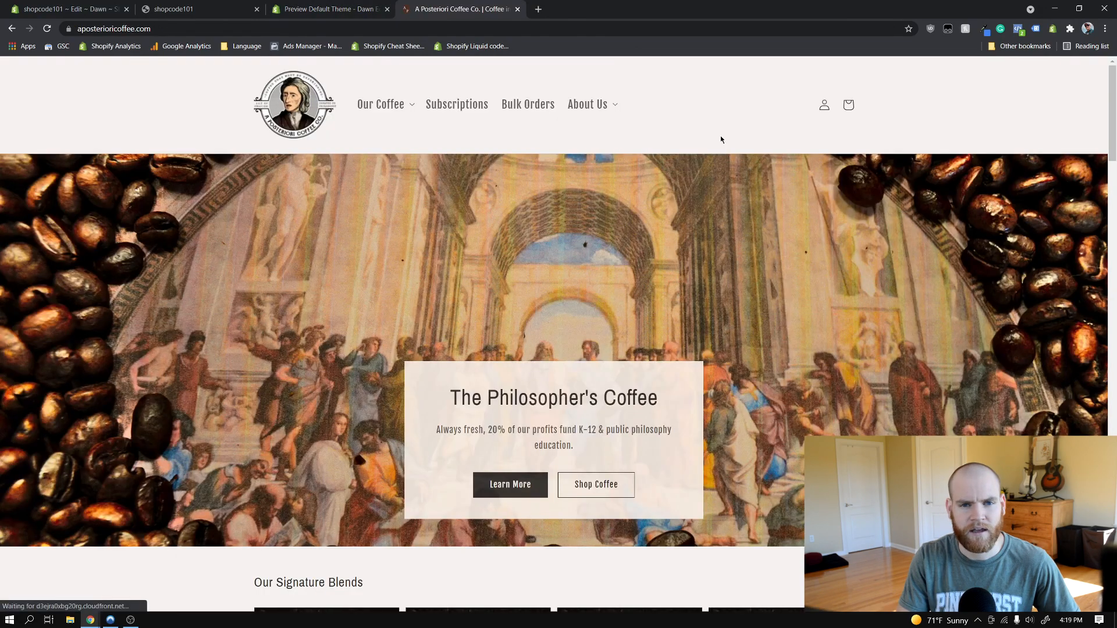
left_click(587, 104)
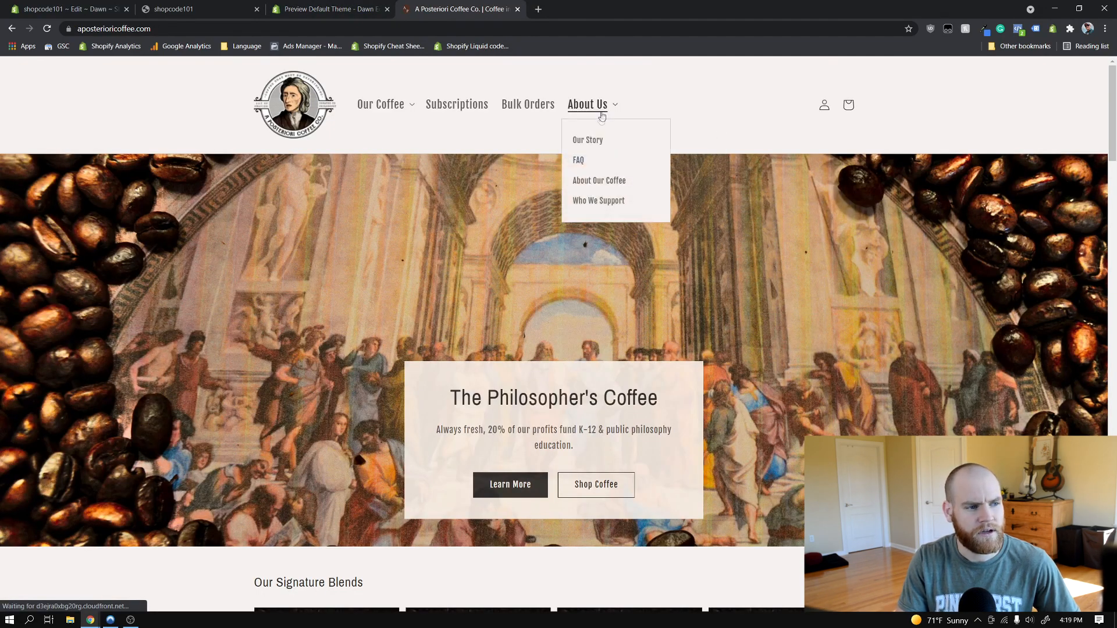
mouse_move(380, 105)
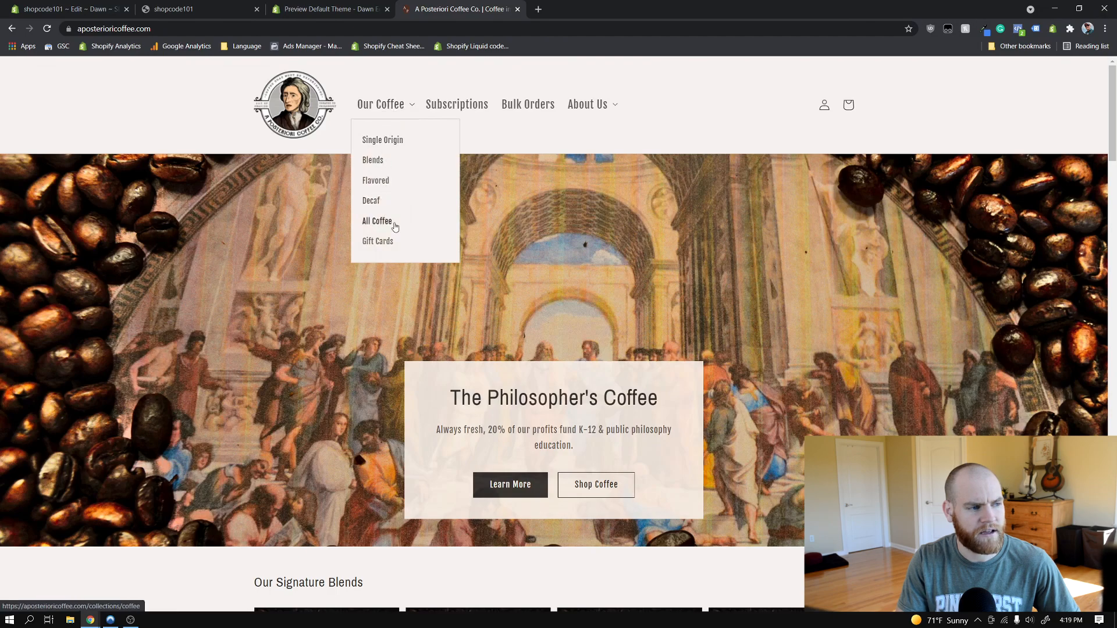
left_click(377, 221)
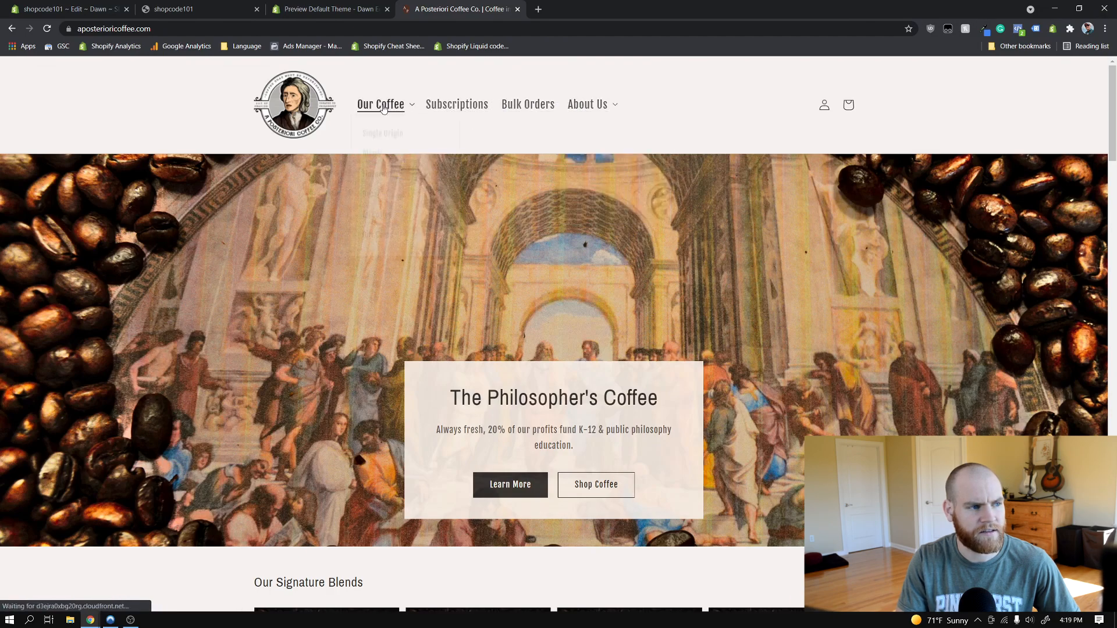
left_click(70, 8)
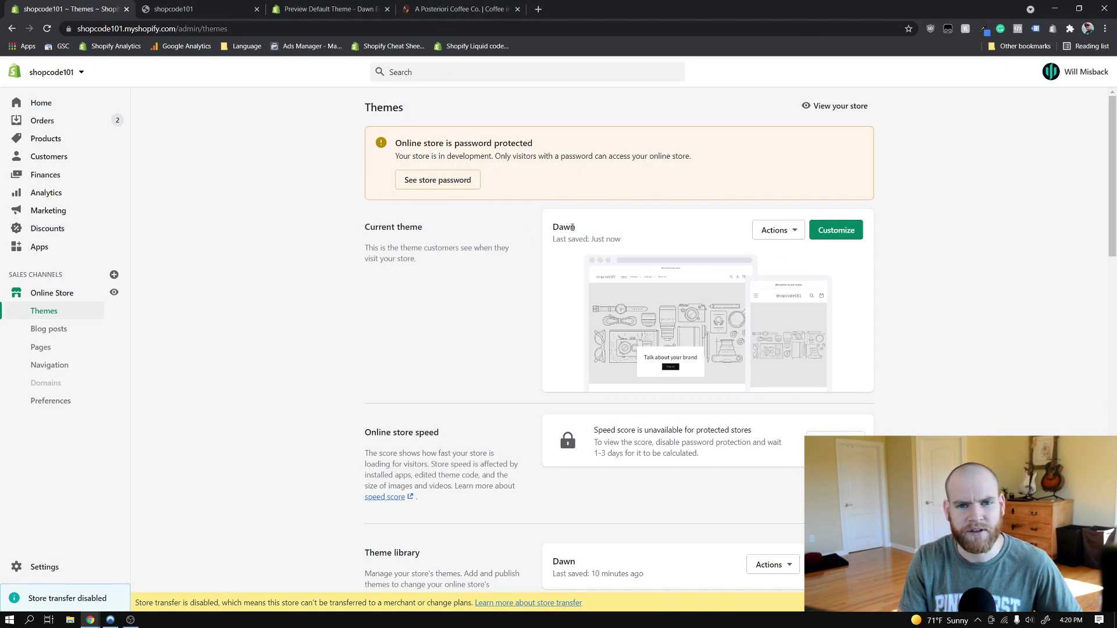
Step: Show the Catalog 2 dropdown on the shopcode101 storefront, then return to the Themes page
left_click(186, 9)
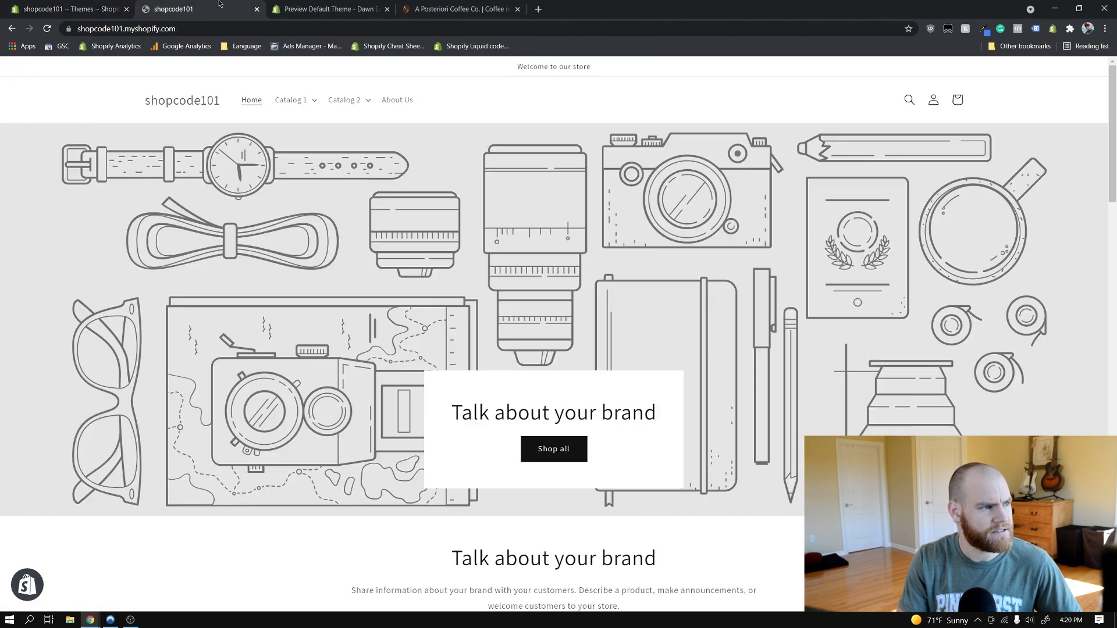
left_click(344, 99)
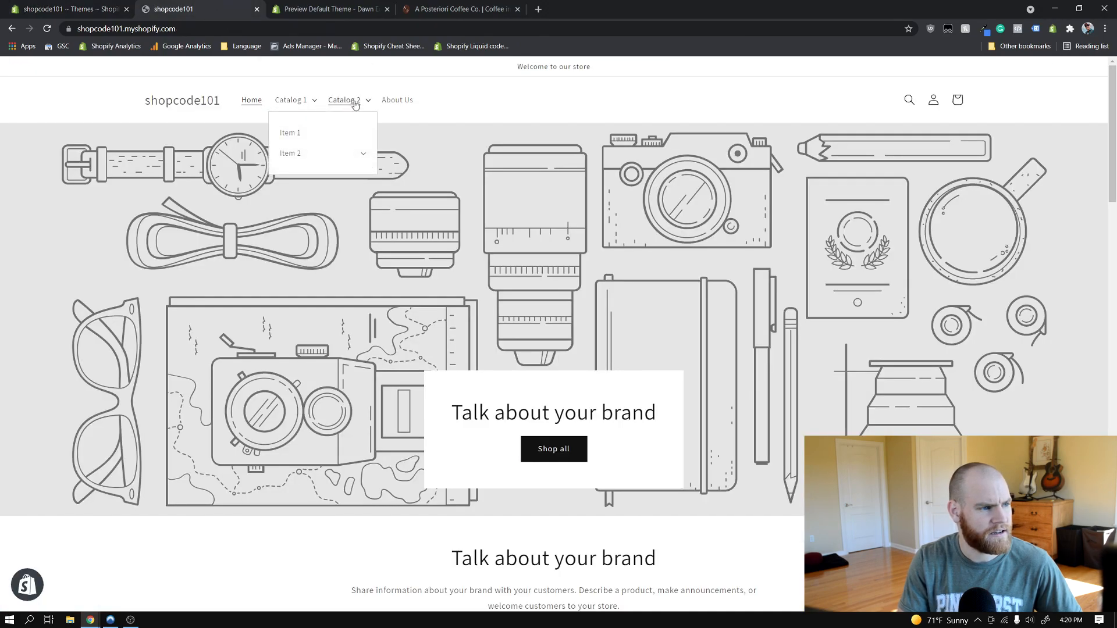
mouse_move(285, 99)
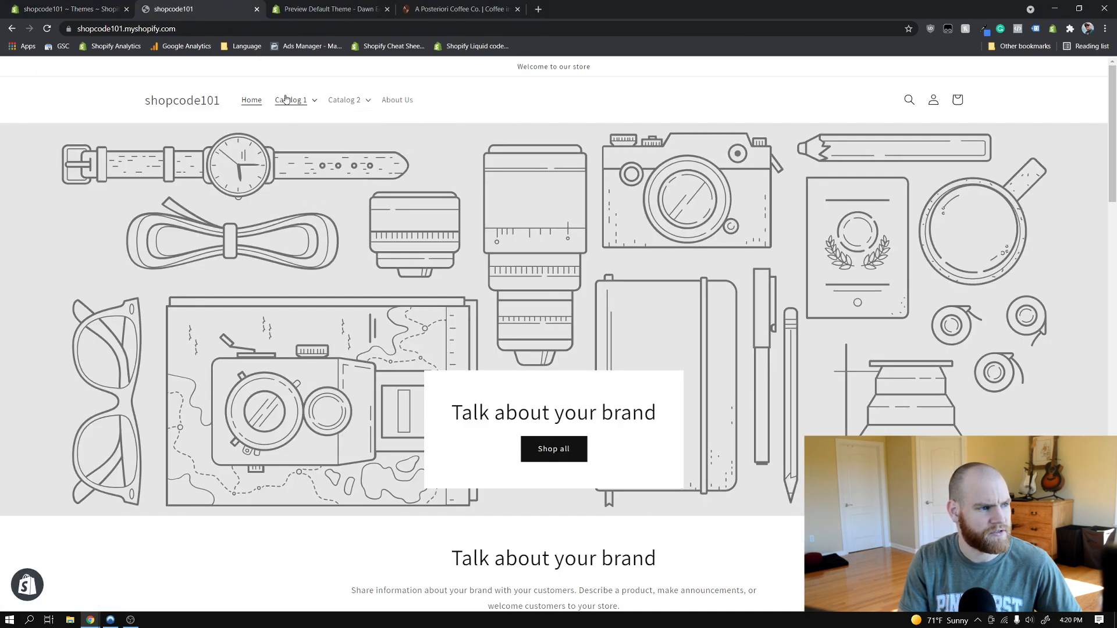
left_click(67, 10)
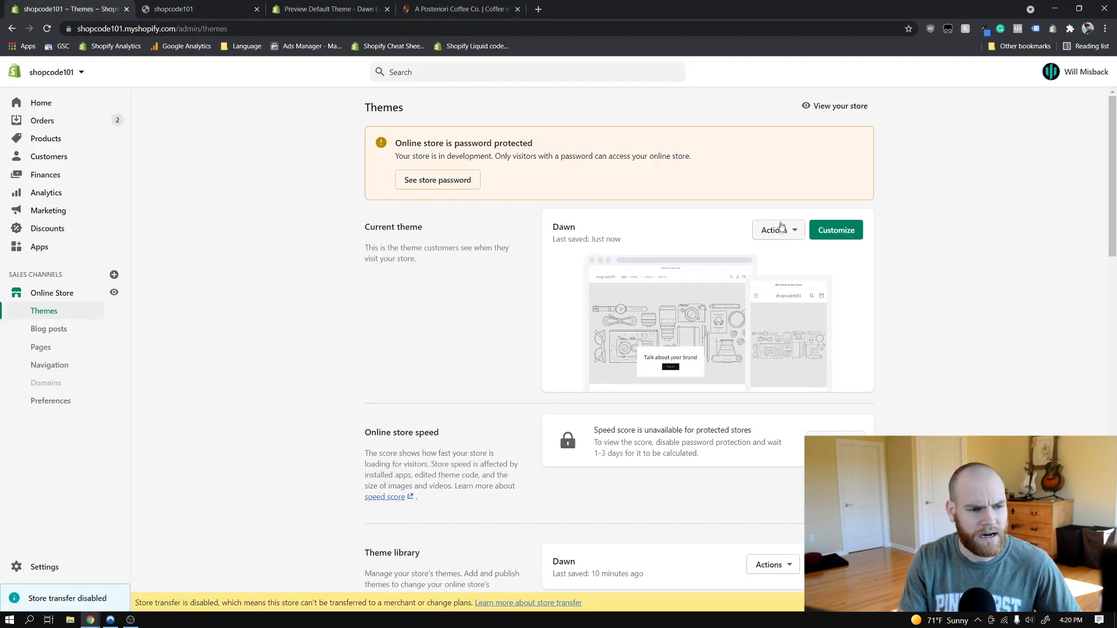
Step: Duplicate Dawn to create 'Copy of Dawn', then enter Dawn's code editor
left_click(778, 230)
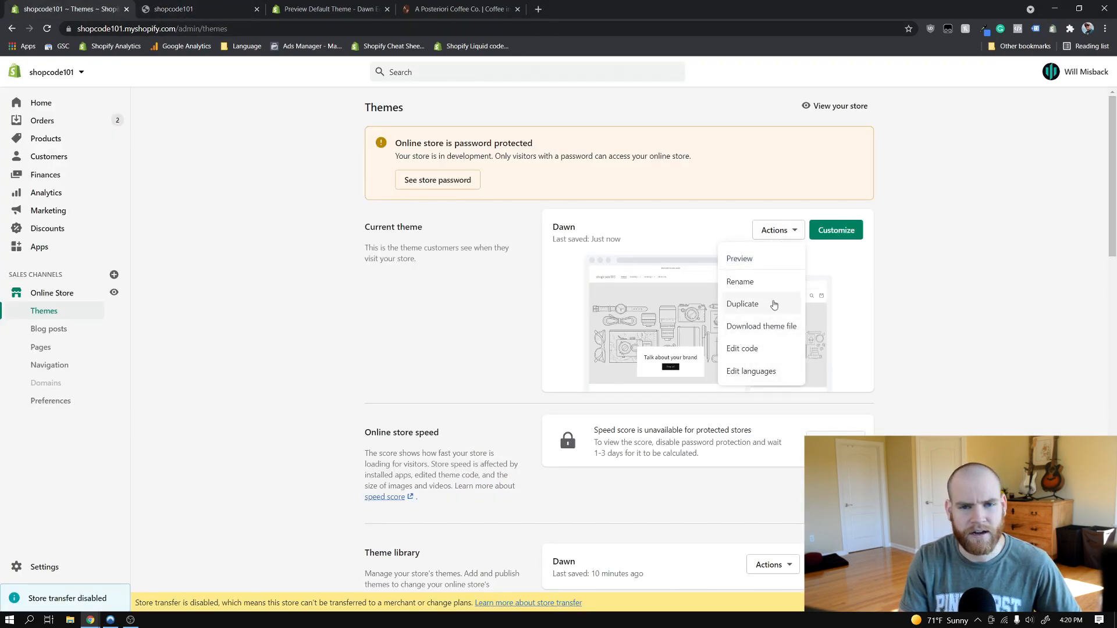
mouse_move(748, 312)
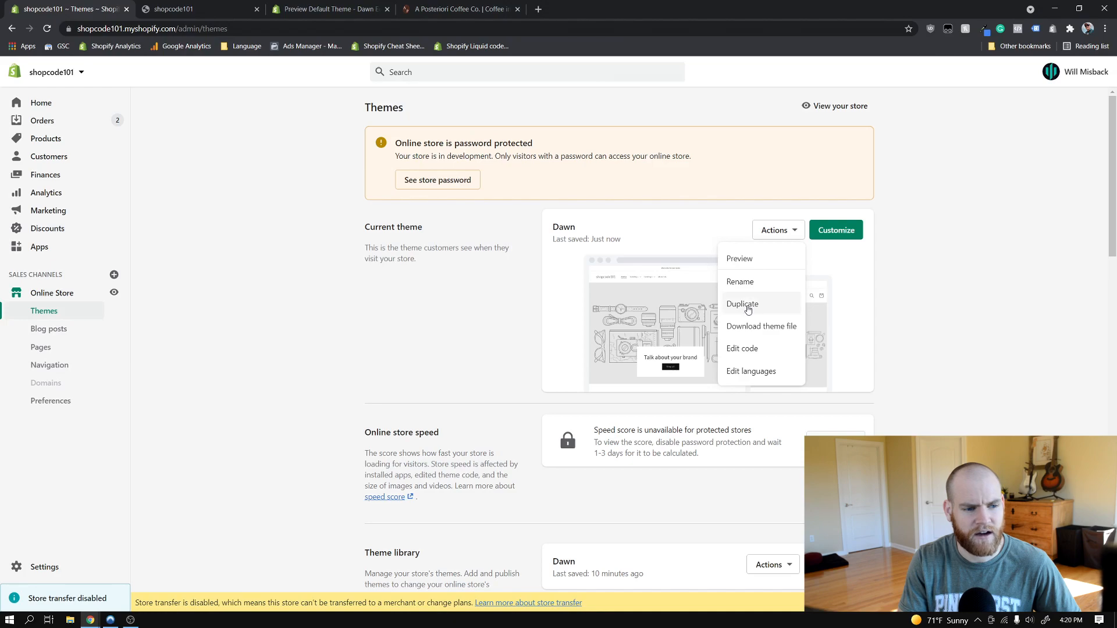
mouse_move(753, 306)
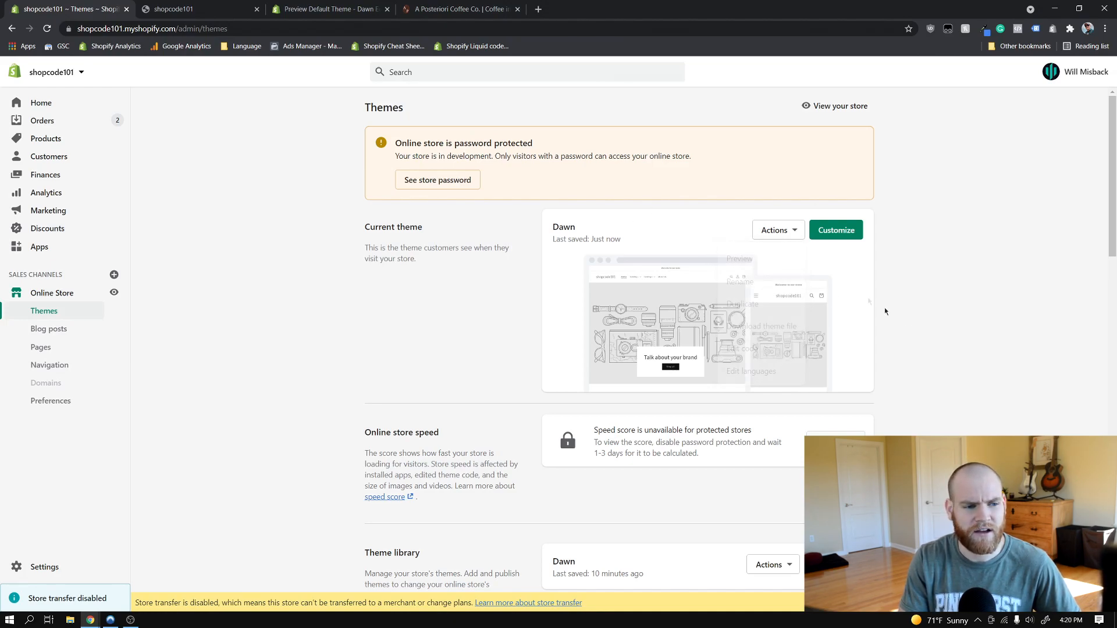
left_click(774, 230)
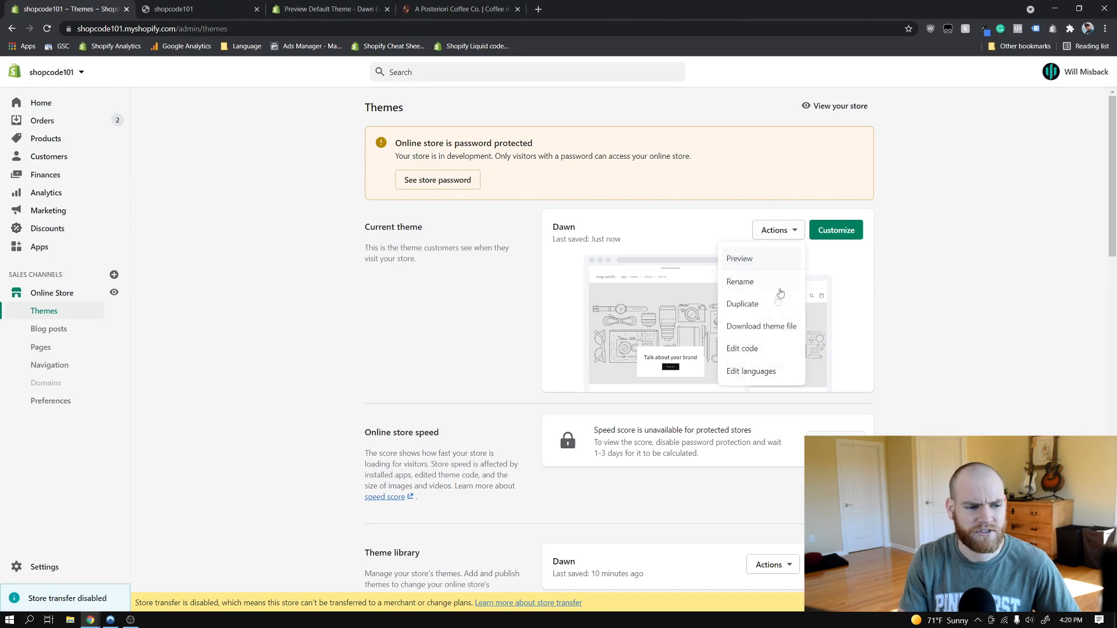
mouse_move(762, 313)
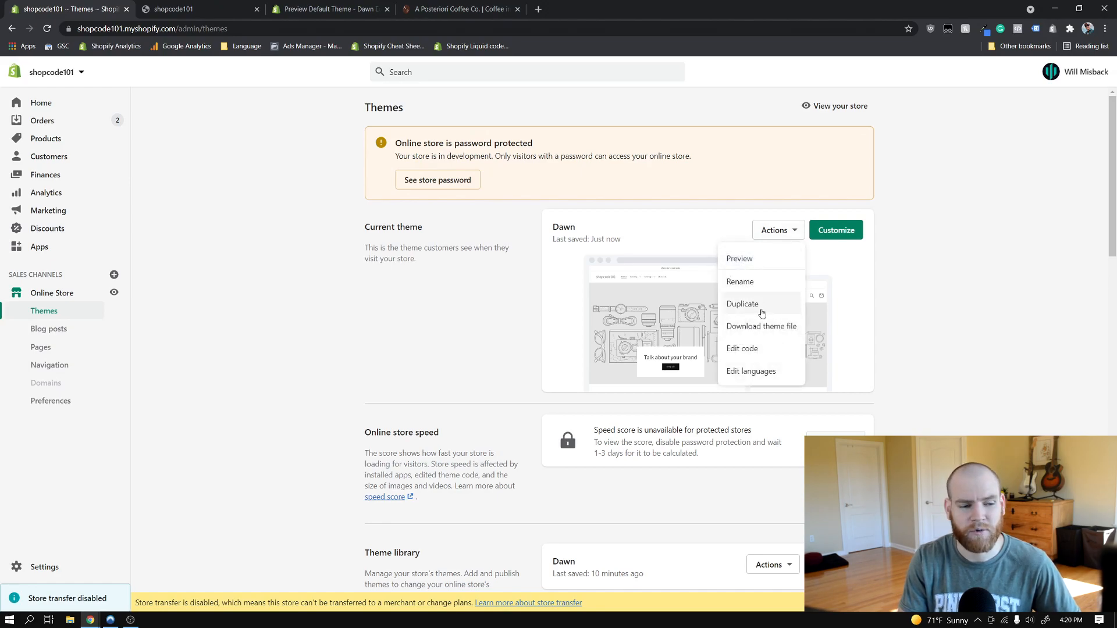
left_click(743, 303)
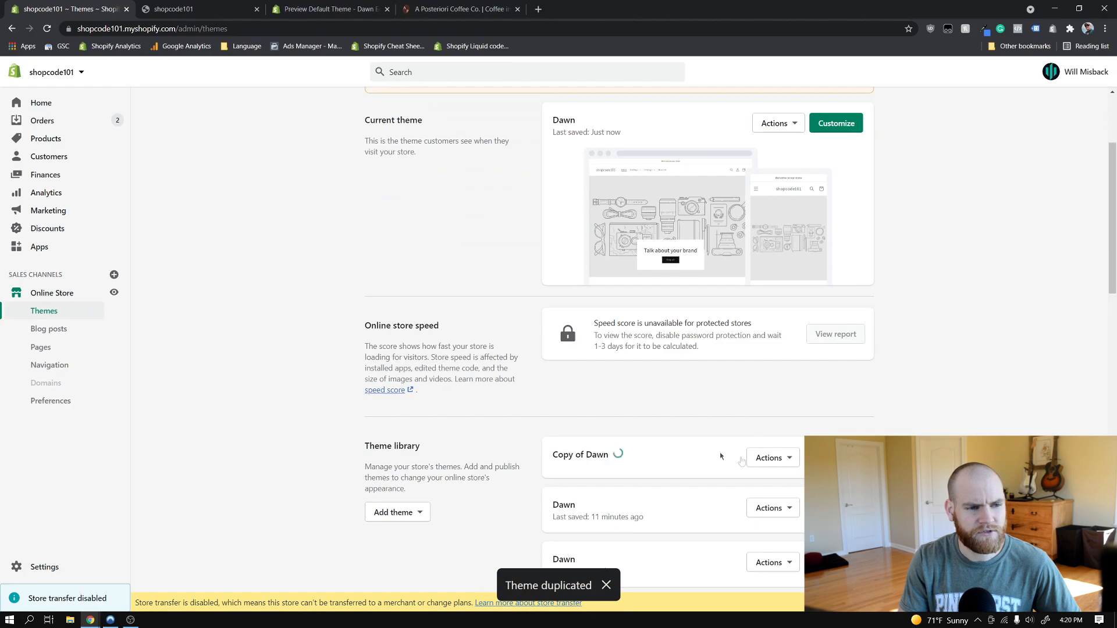
left_click(778, 286)
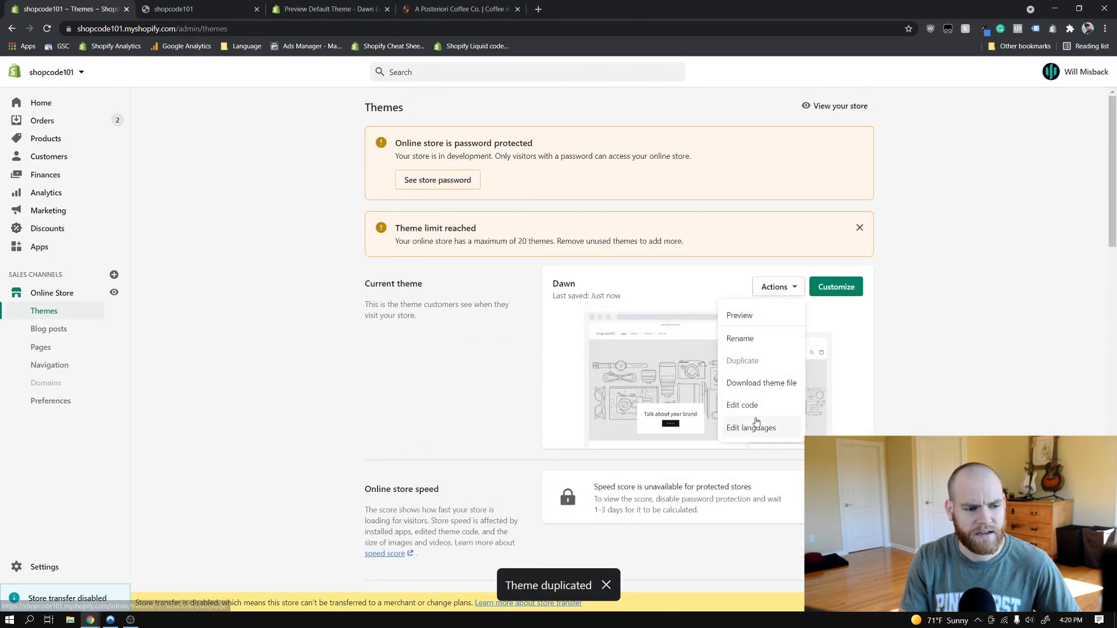
left_click(742, 405)
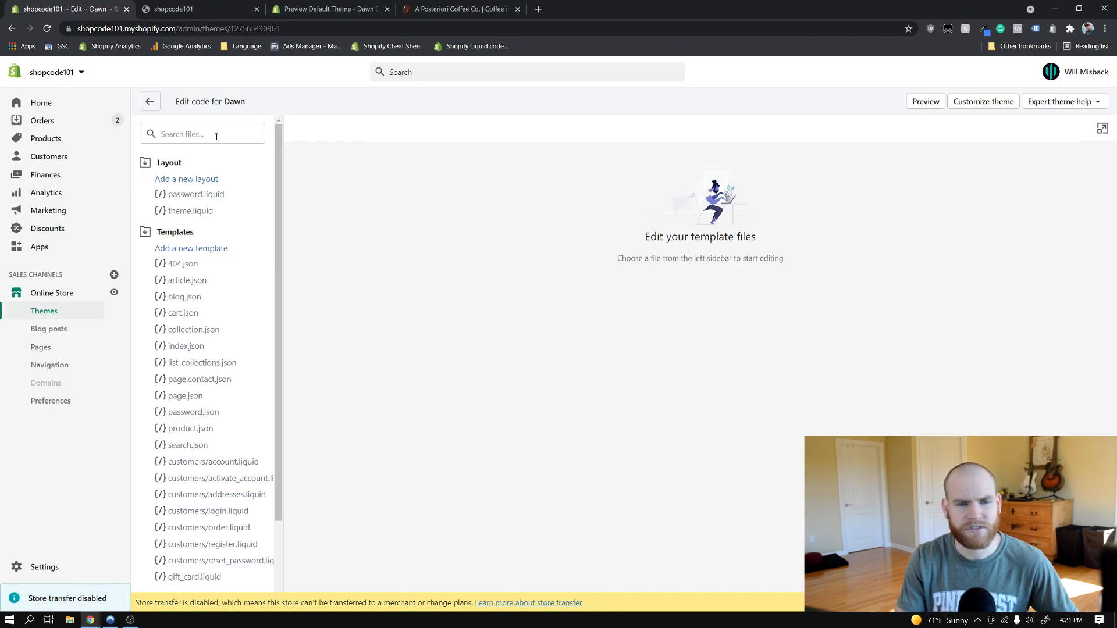
Step: Search 'he' in the file list and load header.liquid from Sections
type("header")
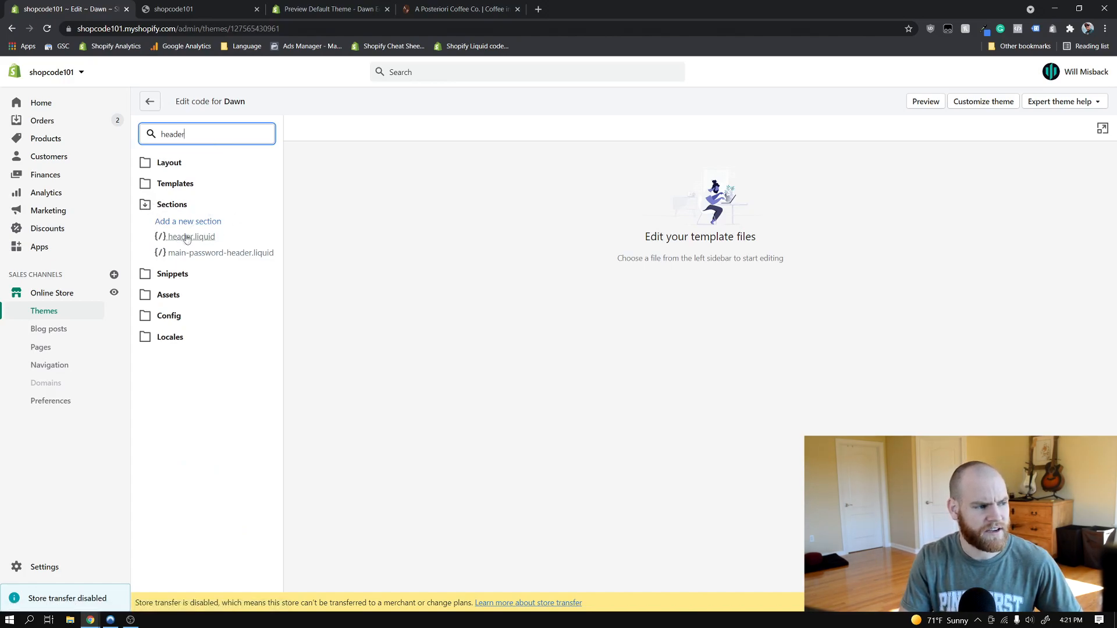
left_click(191, 237)
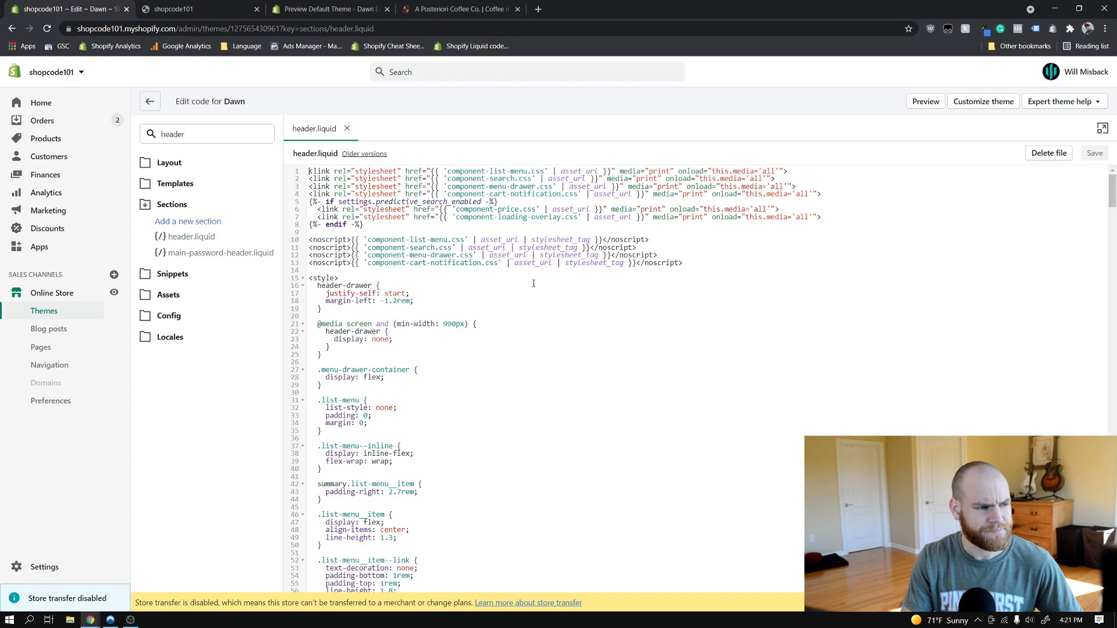
Step: Scroll header.liquid to around line 502, just after the closing </header> tag
scroll("down", 3)
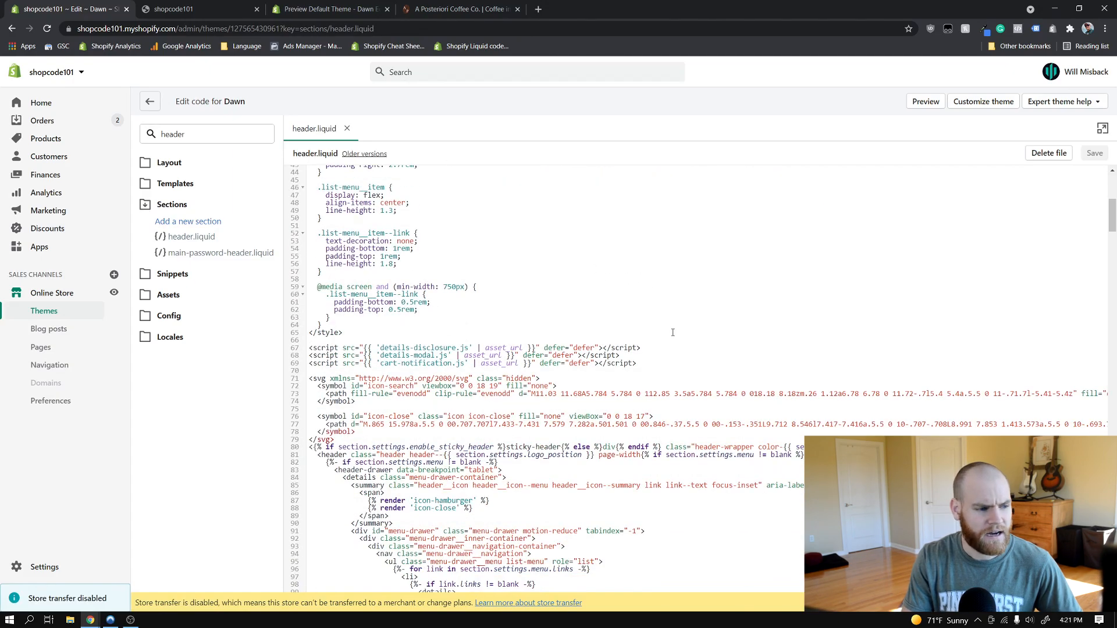
scroll("down", 3)
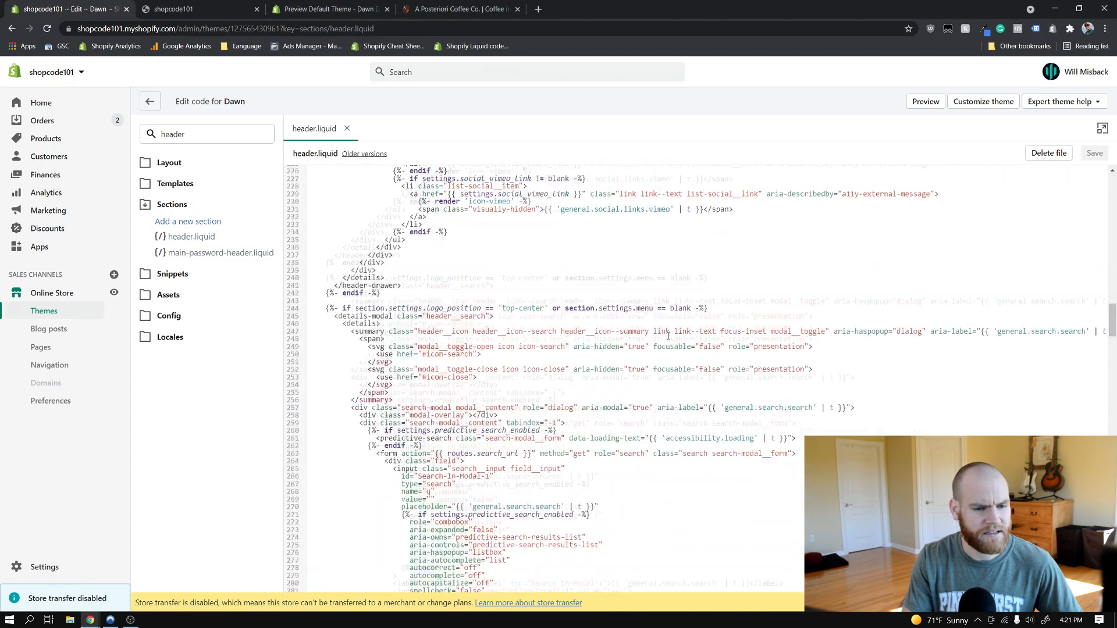
scroll("down", 3)
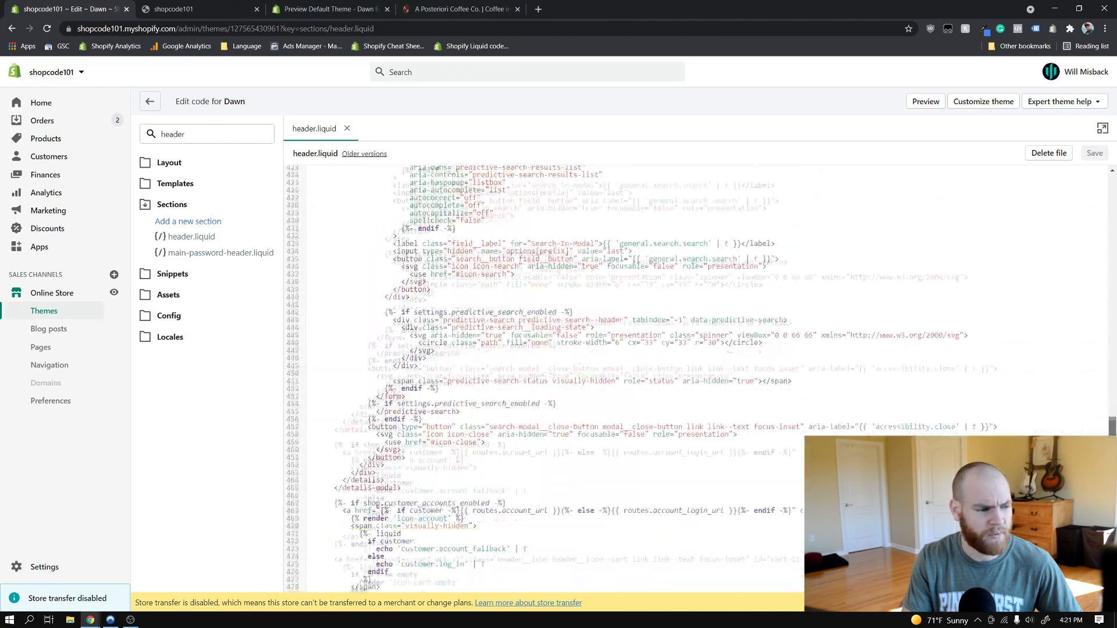
scroll("down", 3)
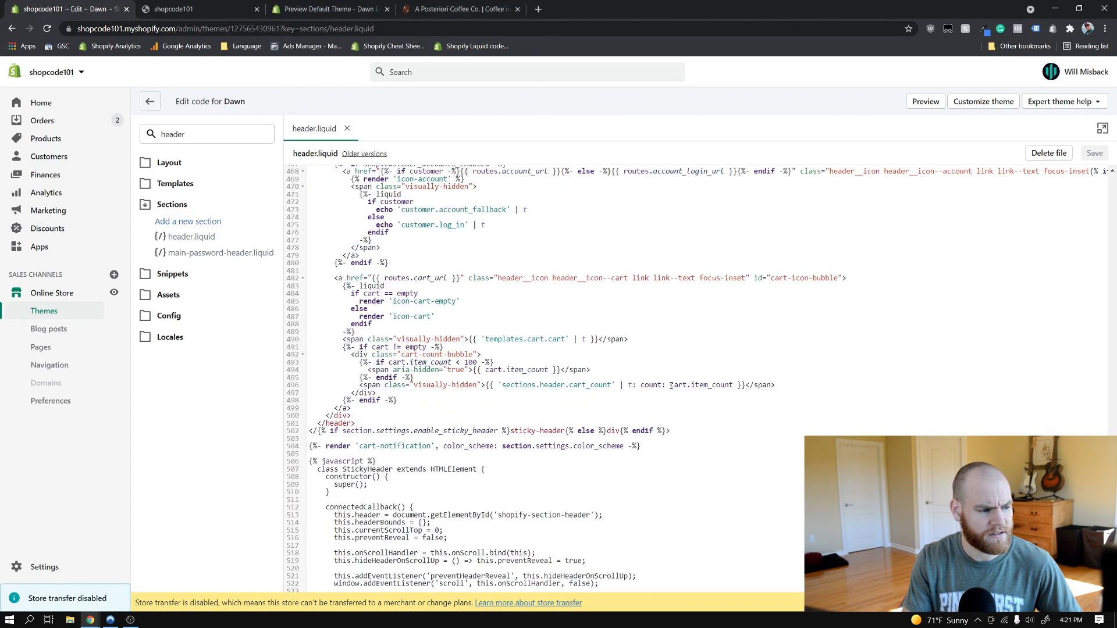
scroll("down", 3)
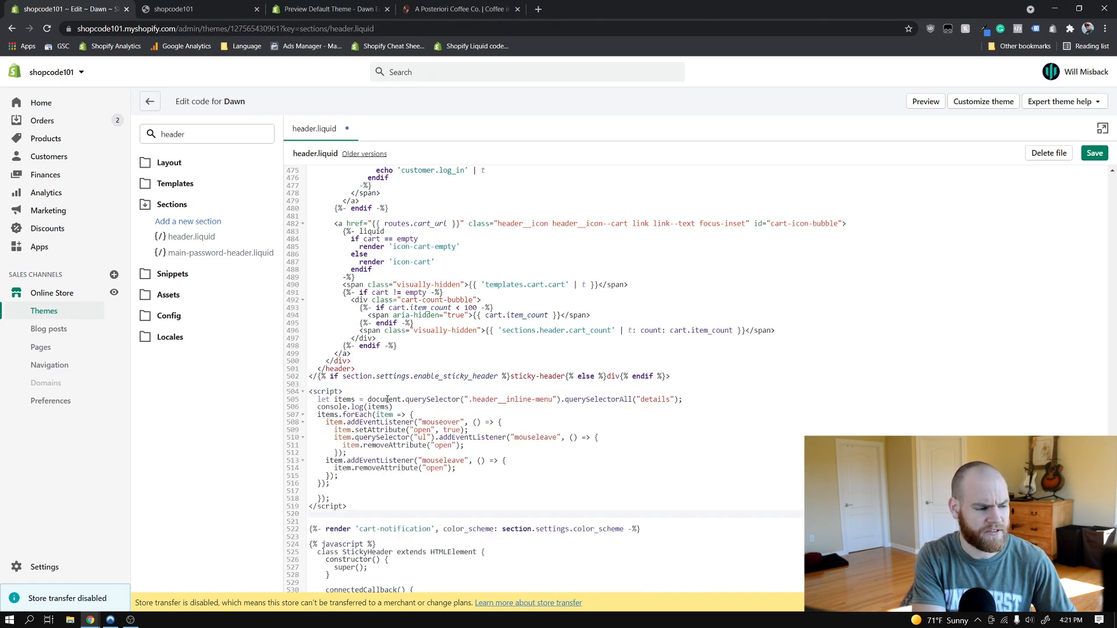
Step: With the mouseover/mouseleave dropdown script in place, view the live storefront header
scroll("down", 3)
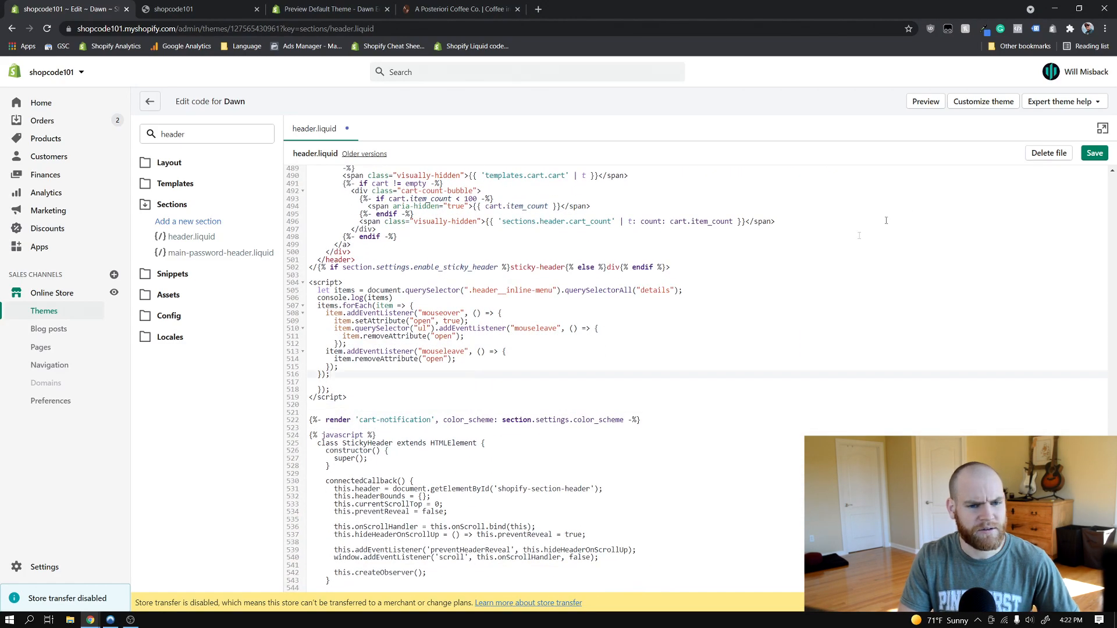
left_click(198, 9)
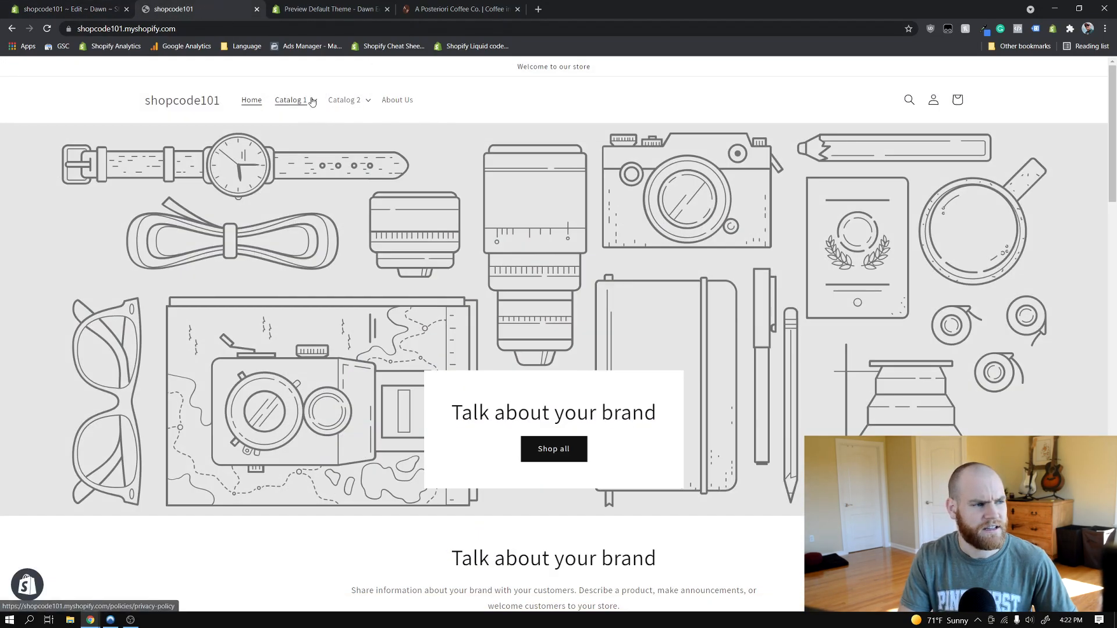
Step: Compare the storefront header with the code, then save header.liquid with the hover script
left_click(70, 9)
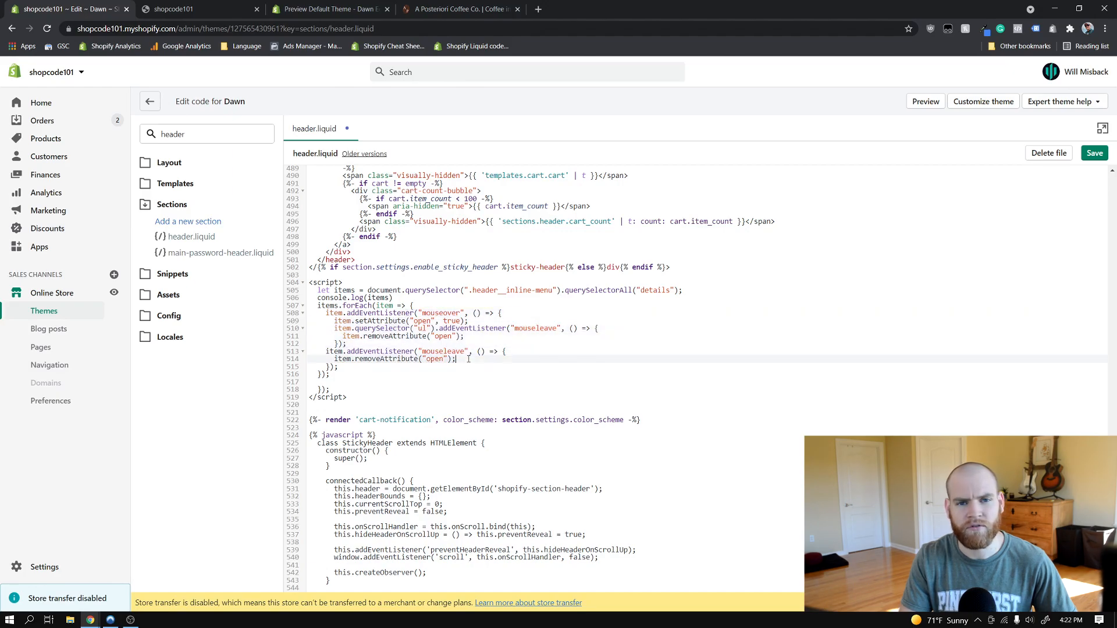
left_click(186, 8)
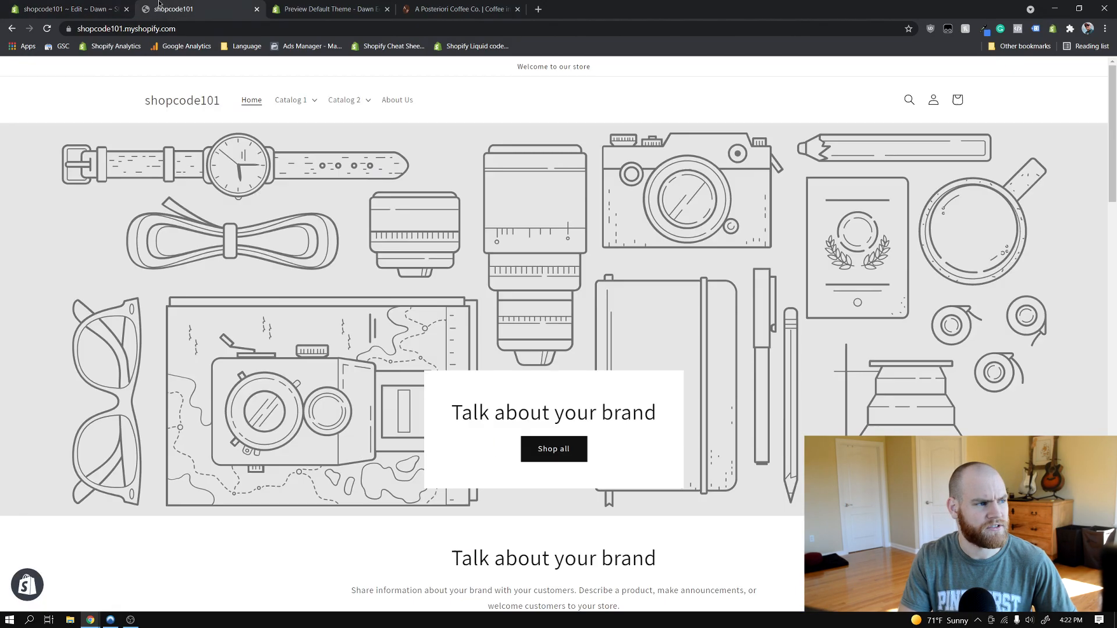
left_click(70, 9)
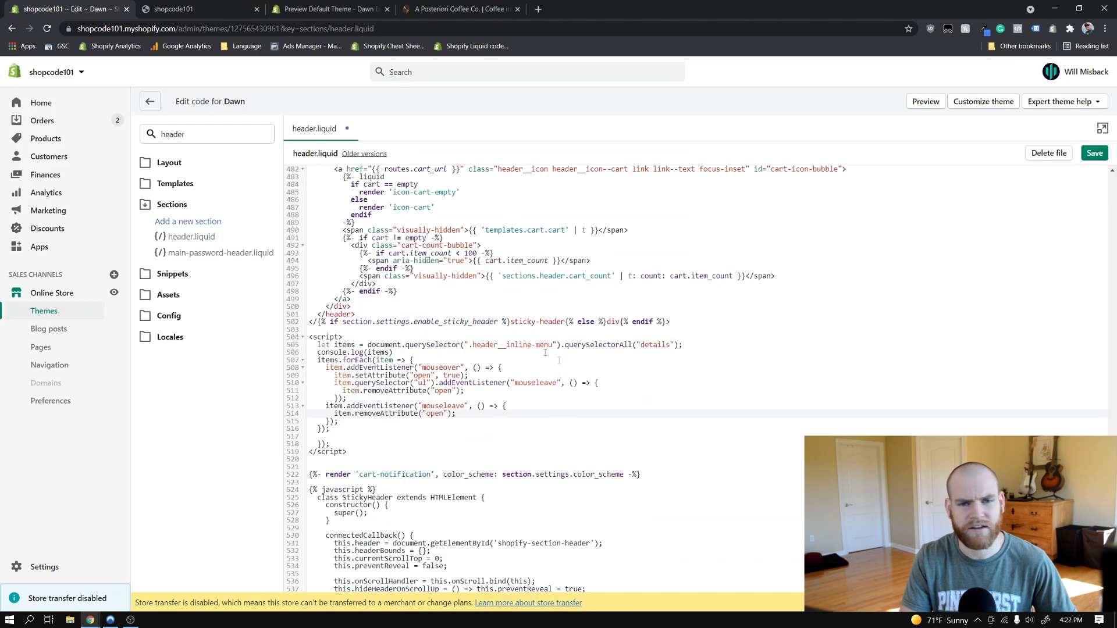
left_click(198, 9)
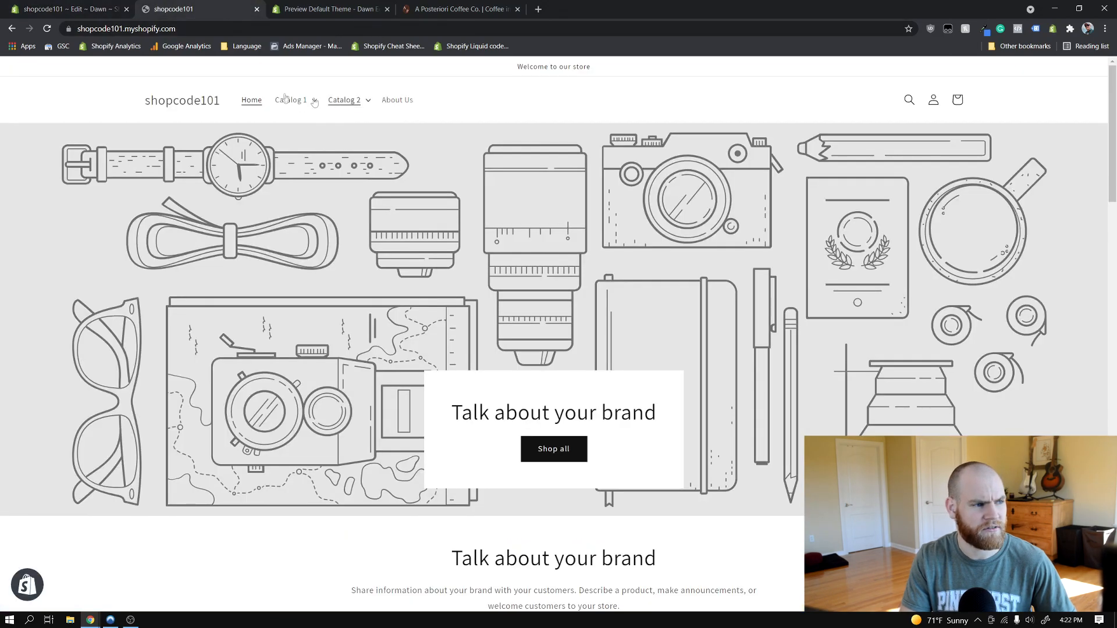
left_click(70, 8)
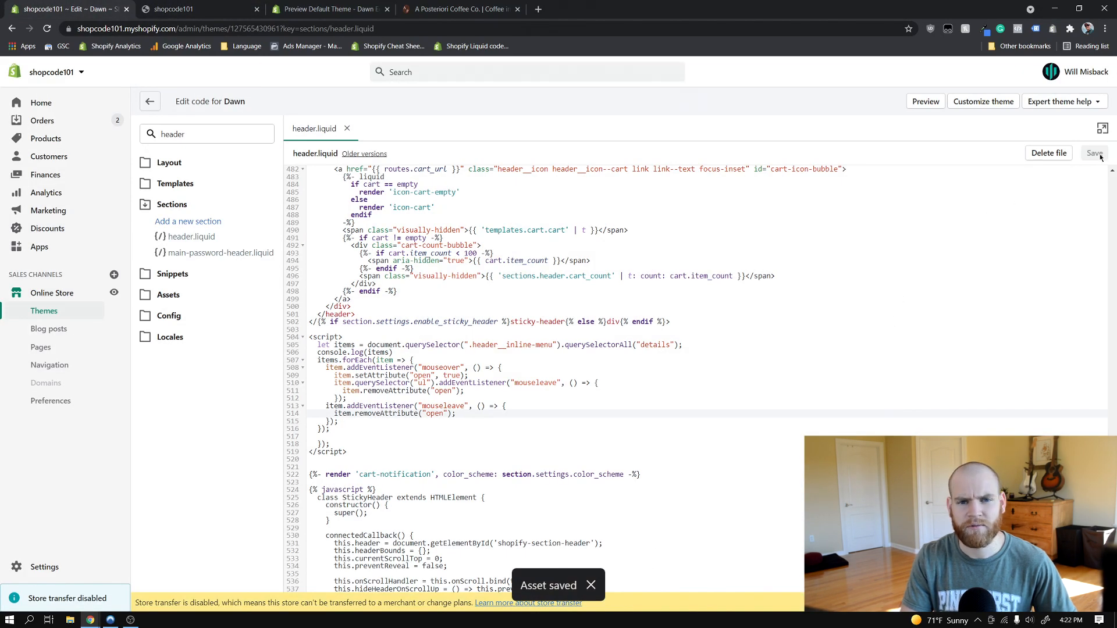
Step: On the storefront, confirm the Catalog 1 dropdown opens on hover and closes when left
left_click(180, 9)
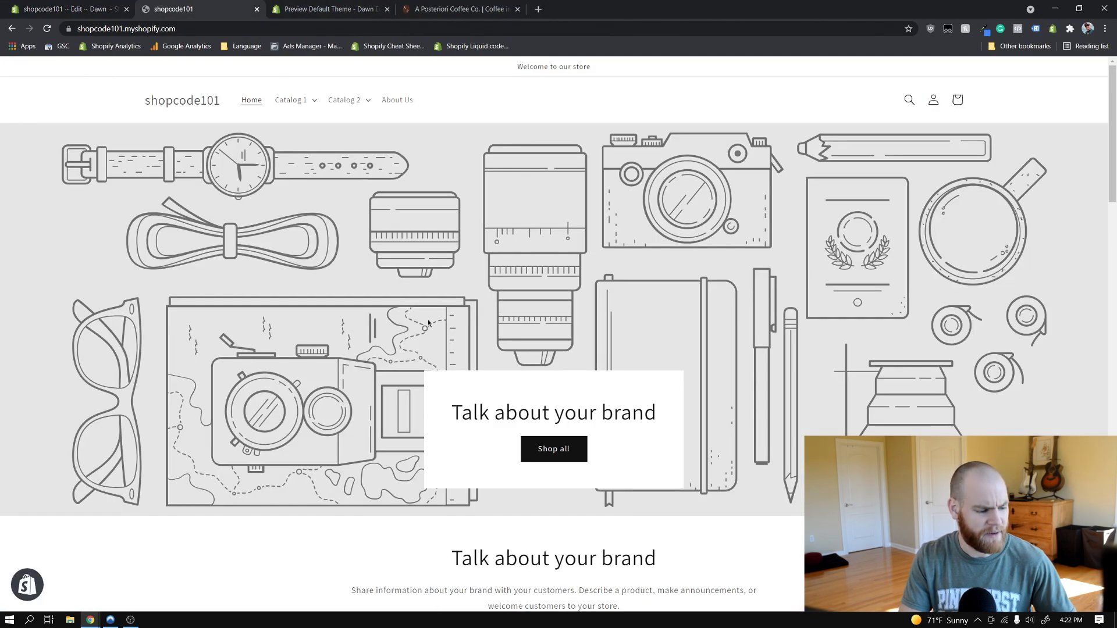
mouse_move(252, 174)
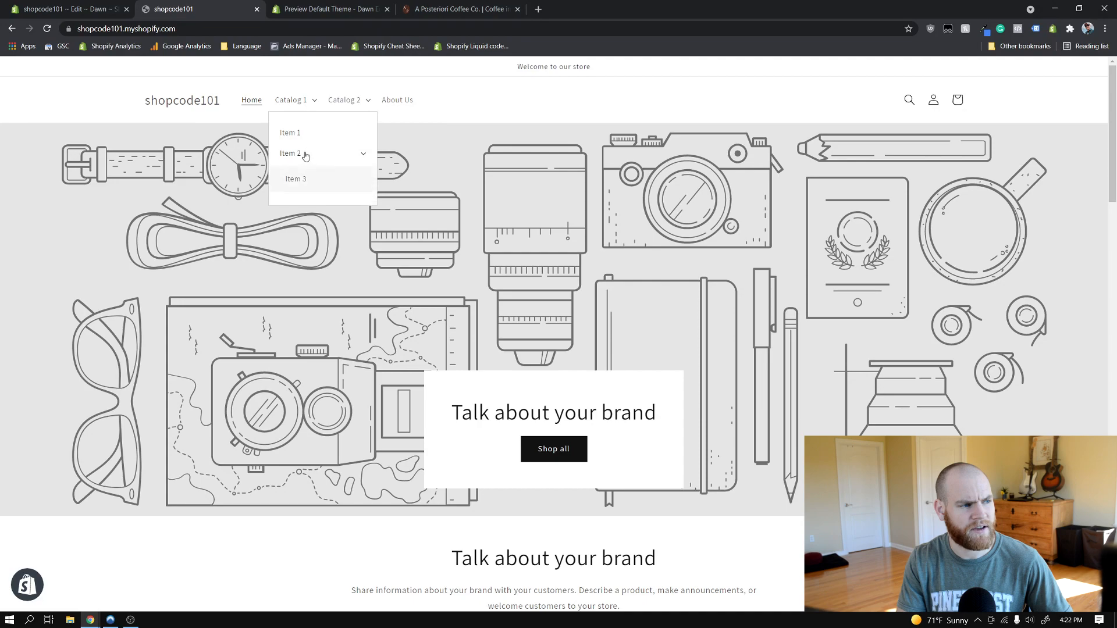
mouse_move(544, 199)
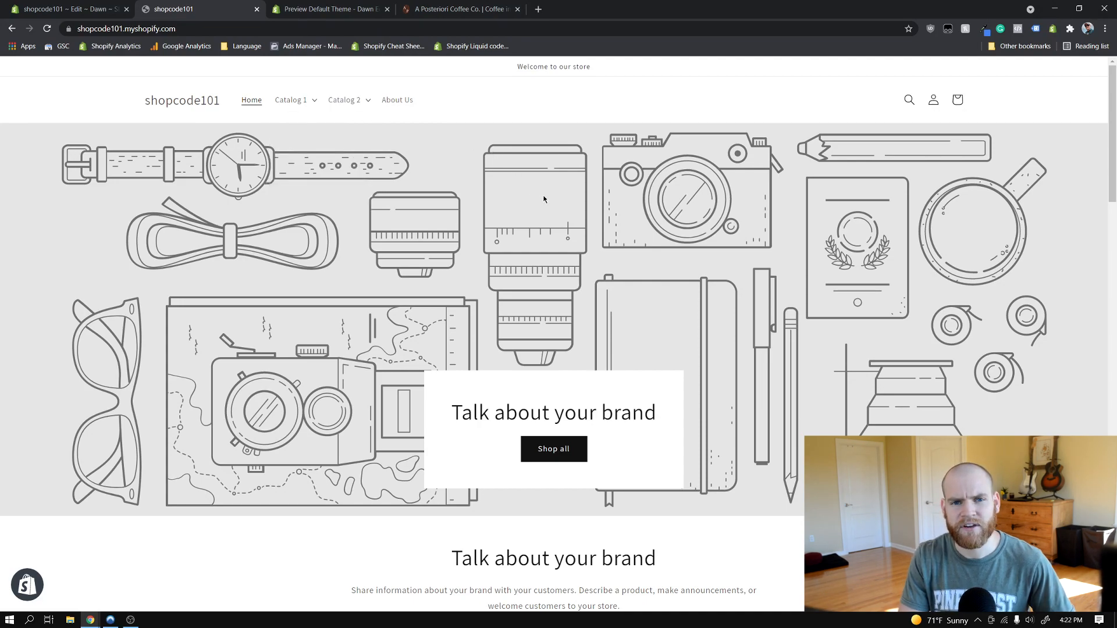
mouse_move(557, 190)
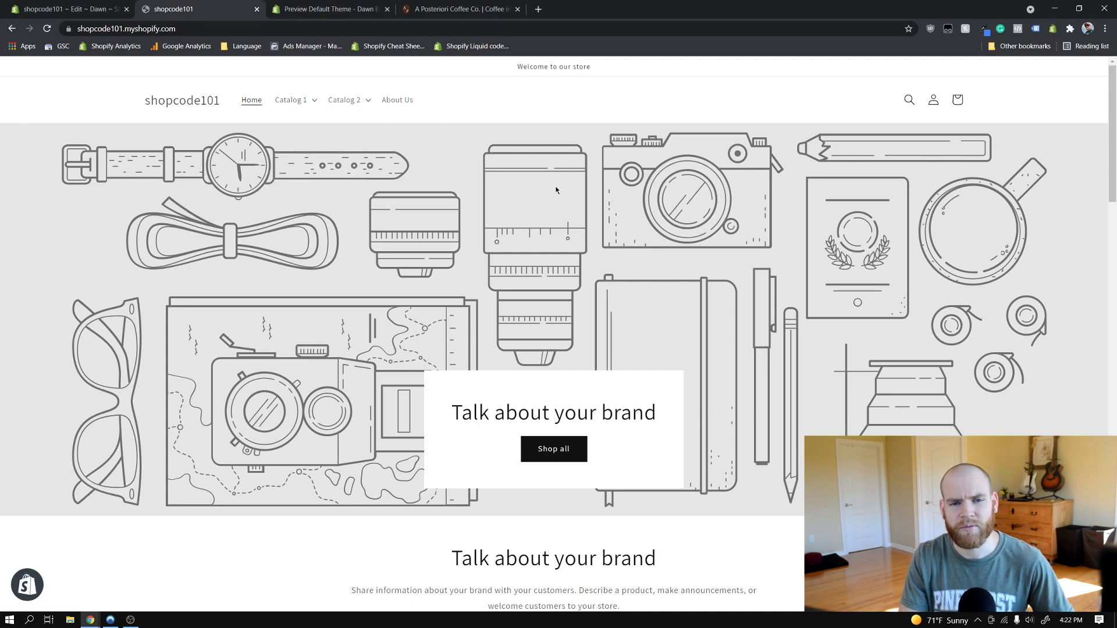